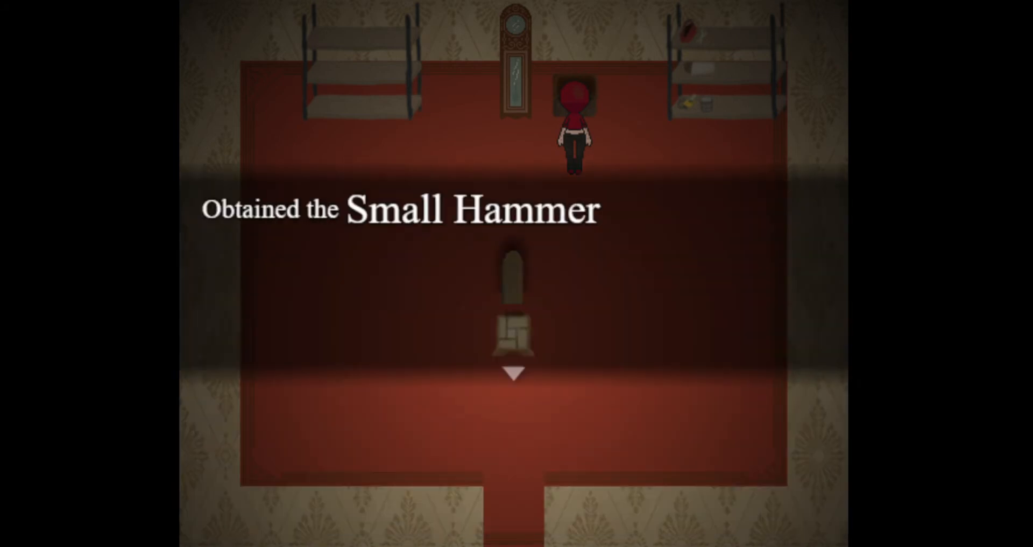
- Advance the dialogue, enter the restroom stall and flush the toilet
{"action": "key", "text": "enter"}
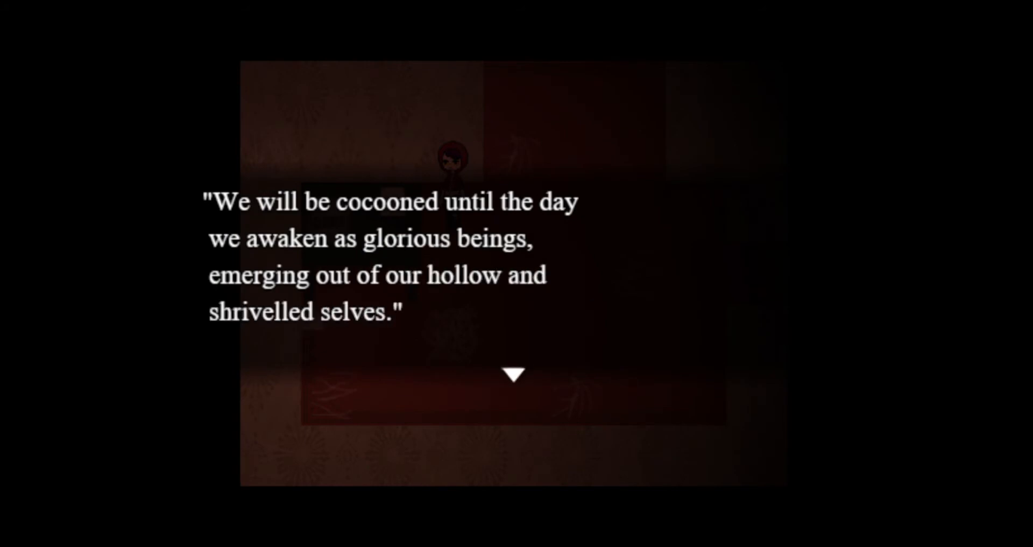
{"action": "left_click", "coordinate": [513, 372]}
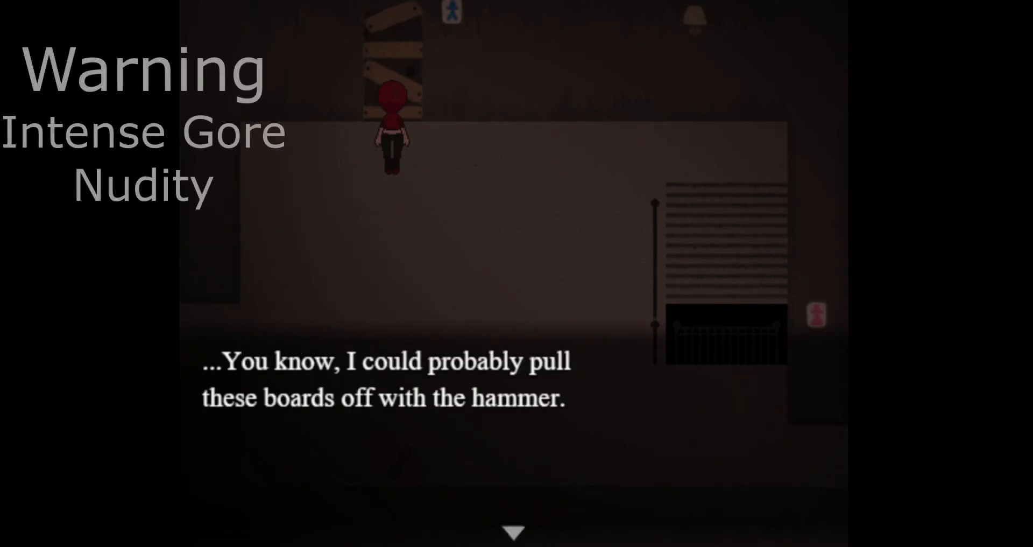
{"action": "left_click", "coordinate": [513, 530]}
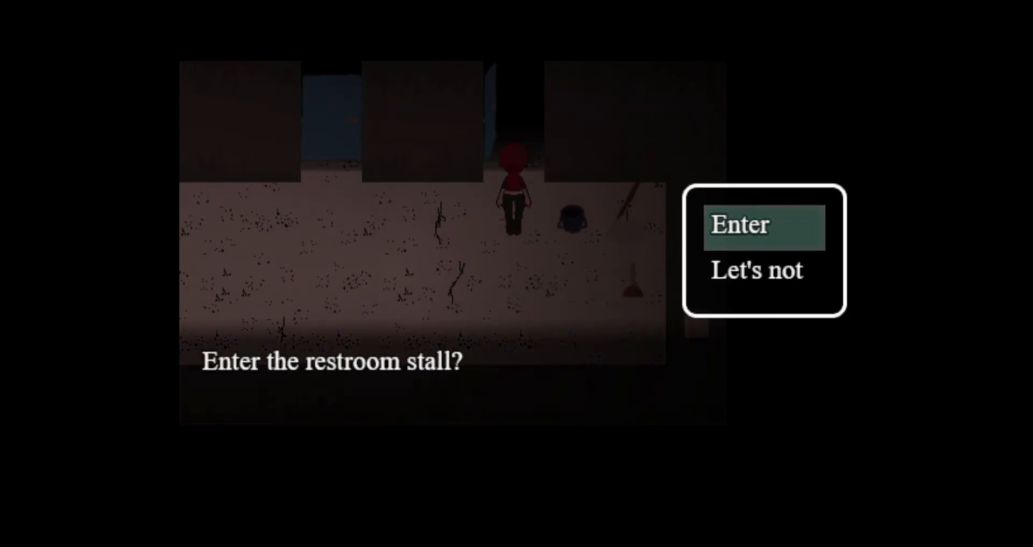
{"action": "left_click", "coordinate": [742, 226]}
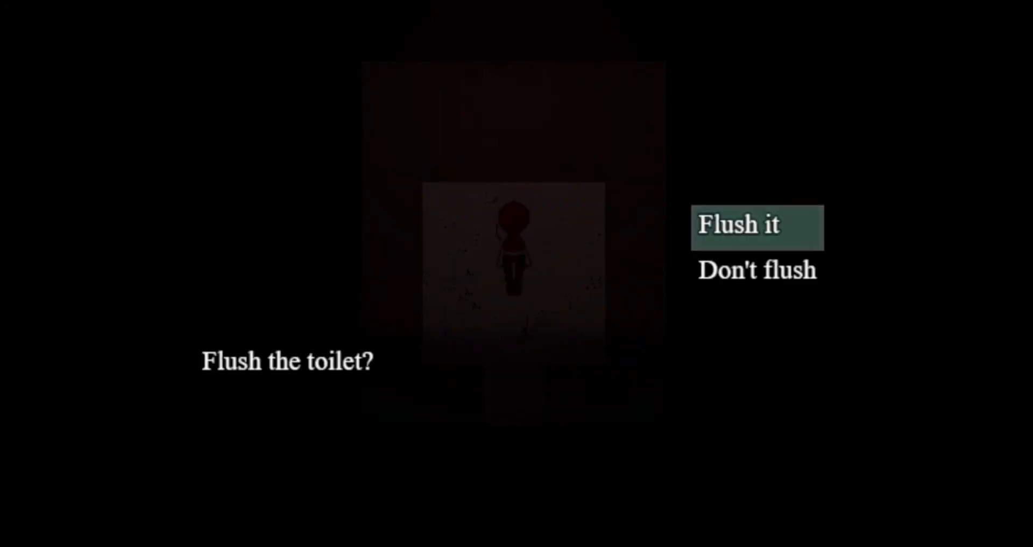
{"action": "left_click", "coordinate": [757, 226]}
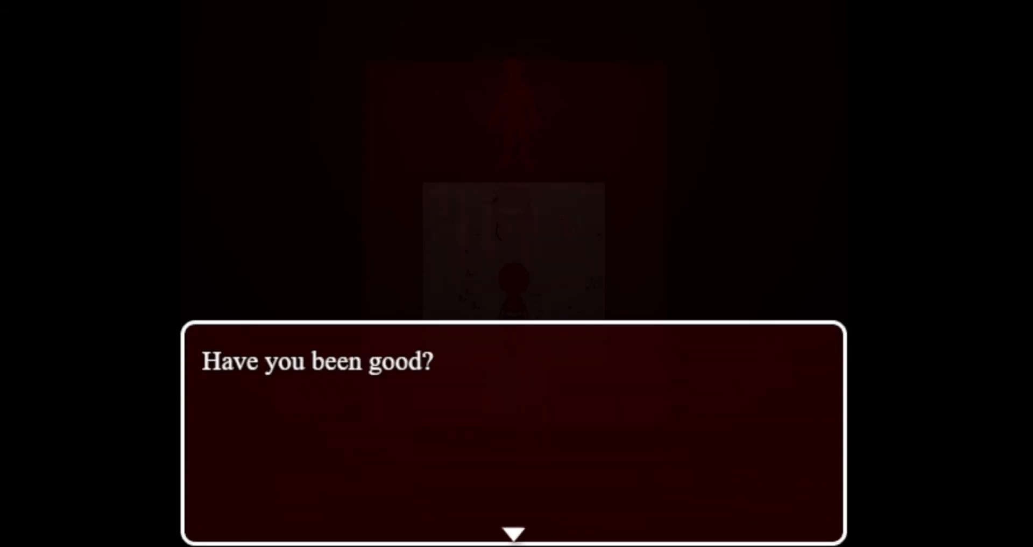
- Find the answering machine, listen to its full message about owing a favour
{"action": "left_click", "coordinate": [512, 428]}
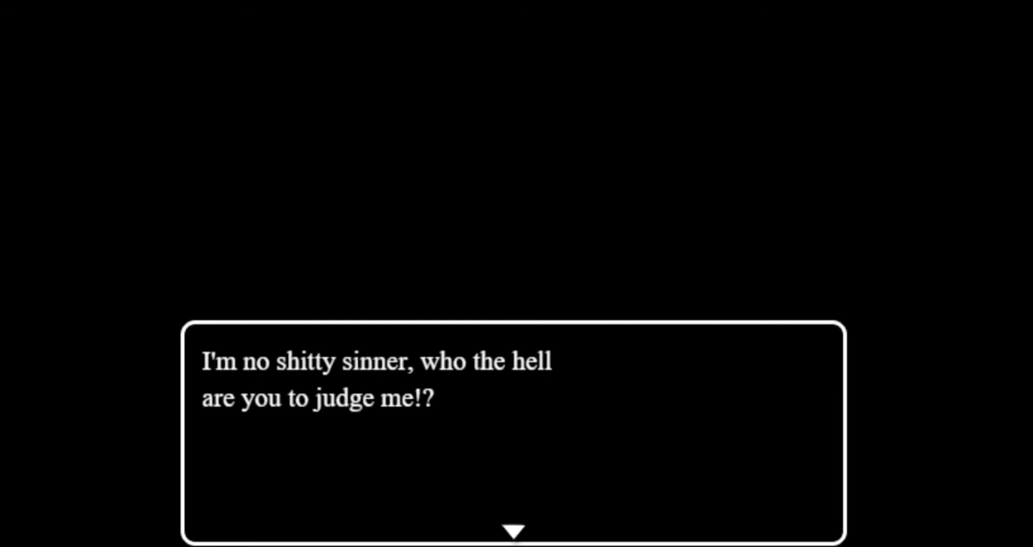
{"action": "left_click", "coordinate": [516, 530]}
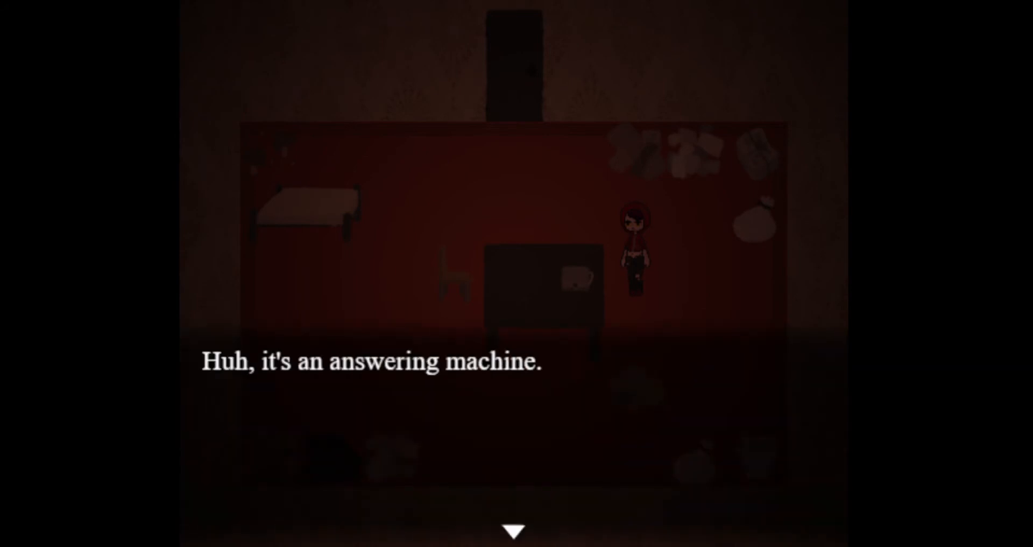
{"action": "left_click", "coordinate": [513, 529]}
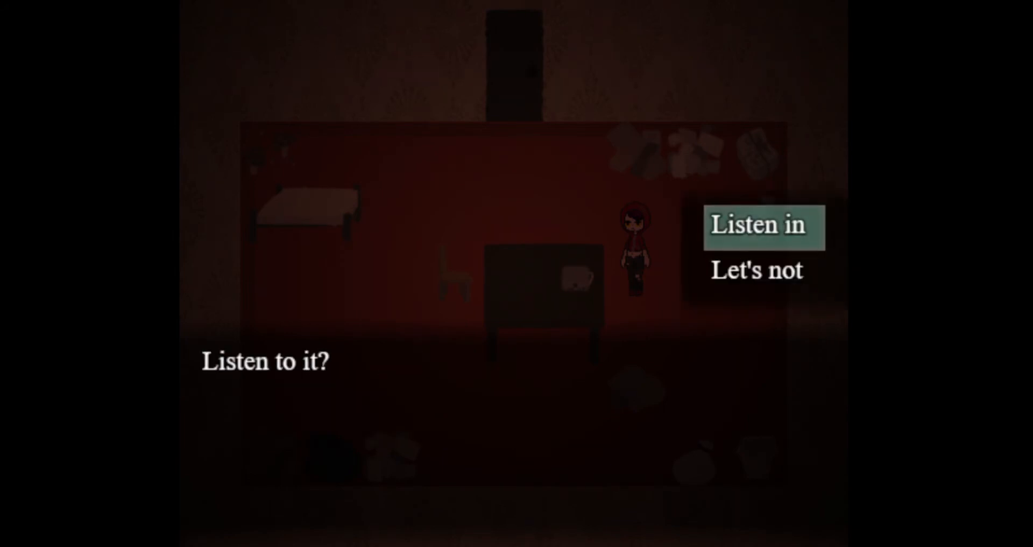
{"action": "left_click", "coordinate": [760, 225]}
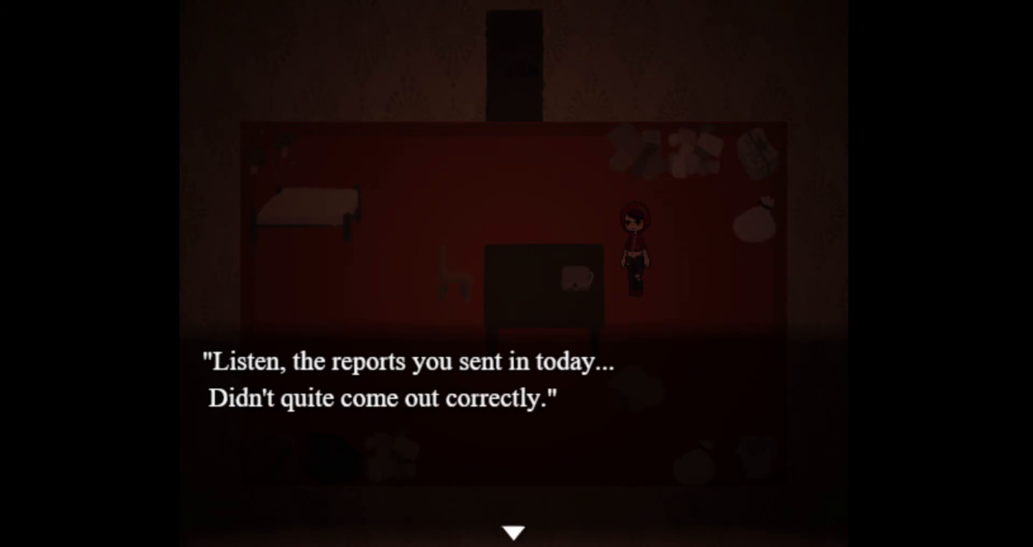
{"action": "left_click", "coordinate": [517, 530]}
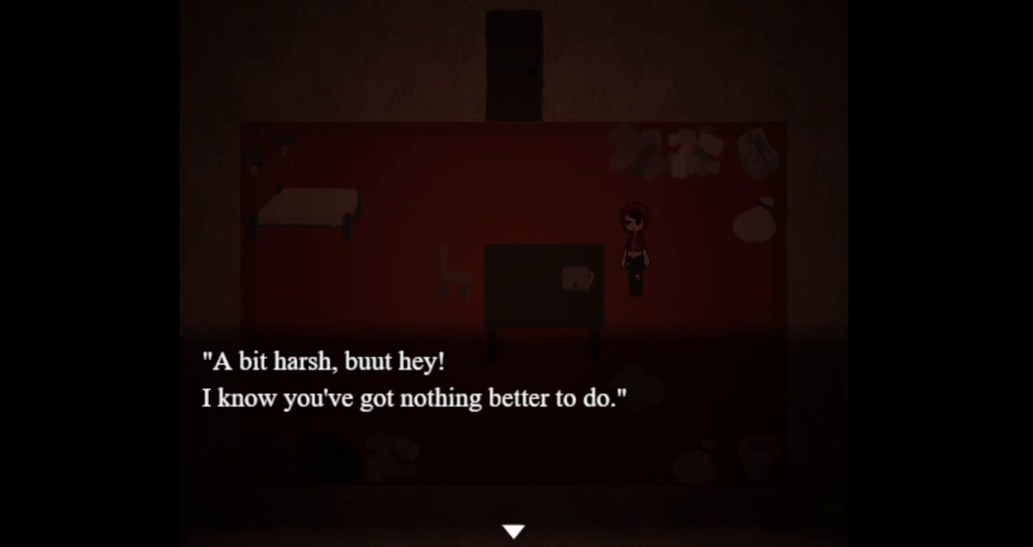
{"action": "left_click", "coordinate": [514, 527]}
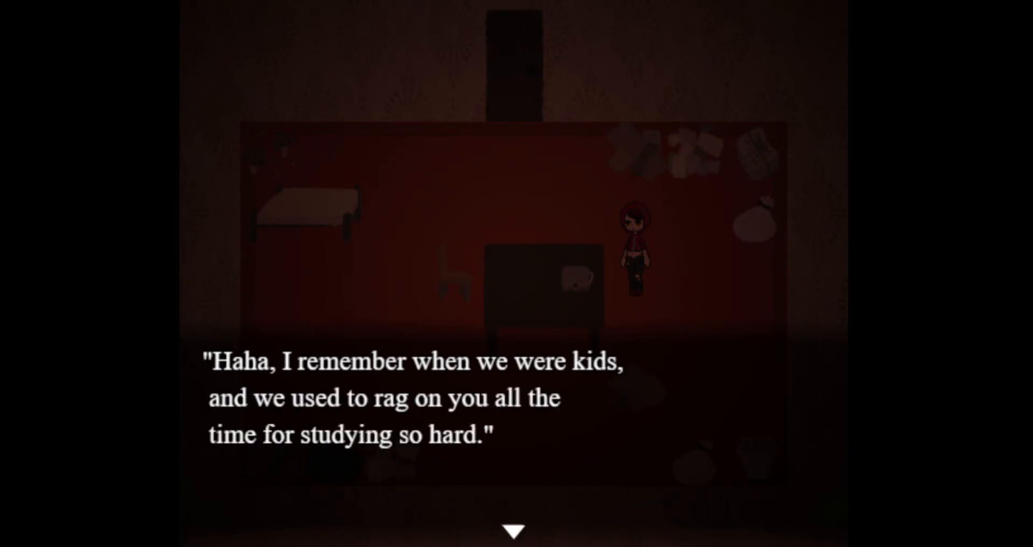
{"action": "left_click", "coordinate": [514, 529]}
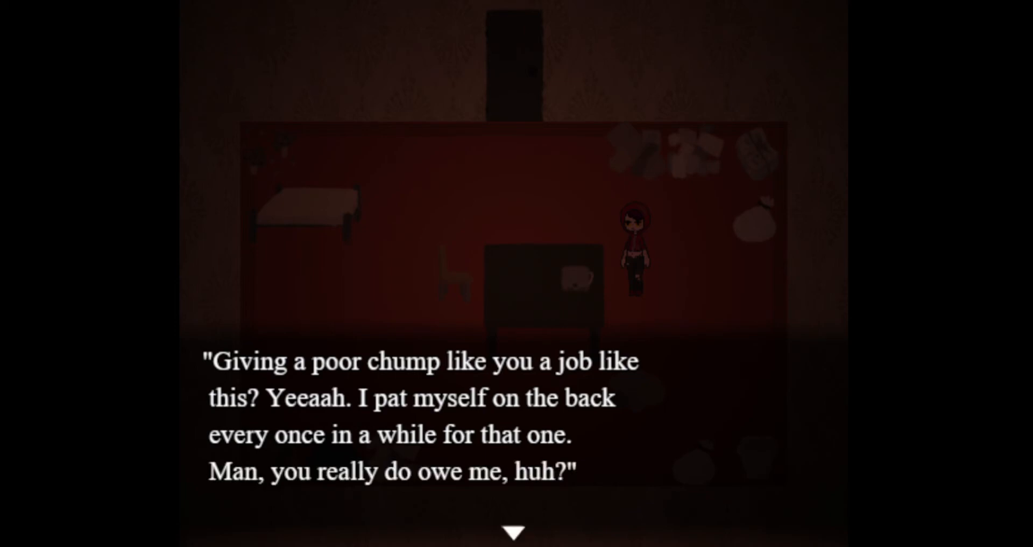
{"action": "left_click", "coordinate": [514, 529]}
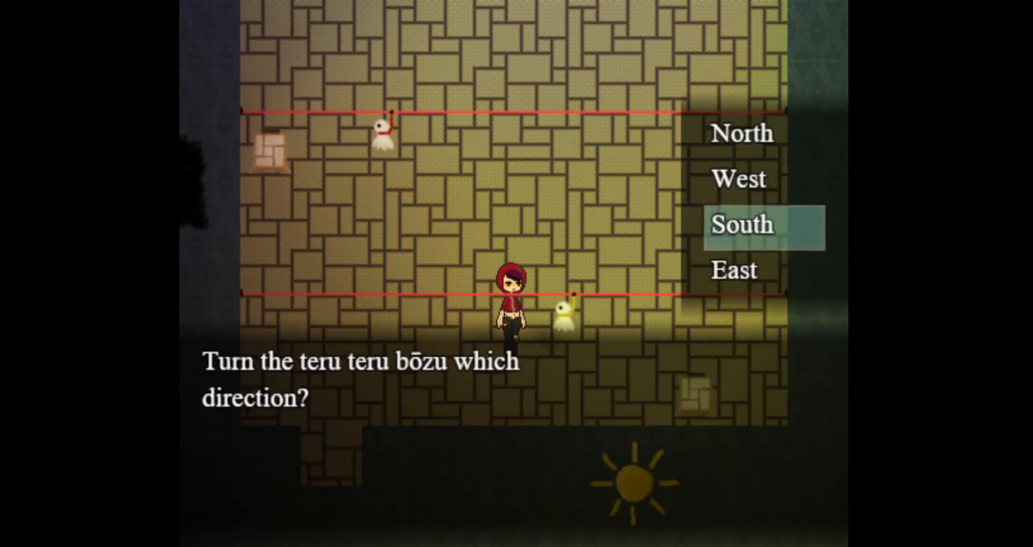
- Turn the teru teru bōzu to face south and read the gravestone's inscription, name and dates
{"action": "left_click", "coordinate": [741, 223]}
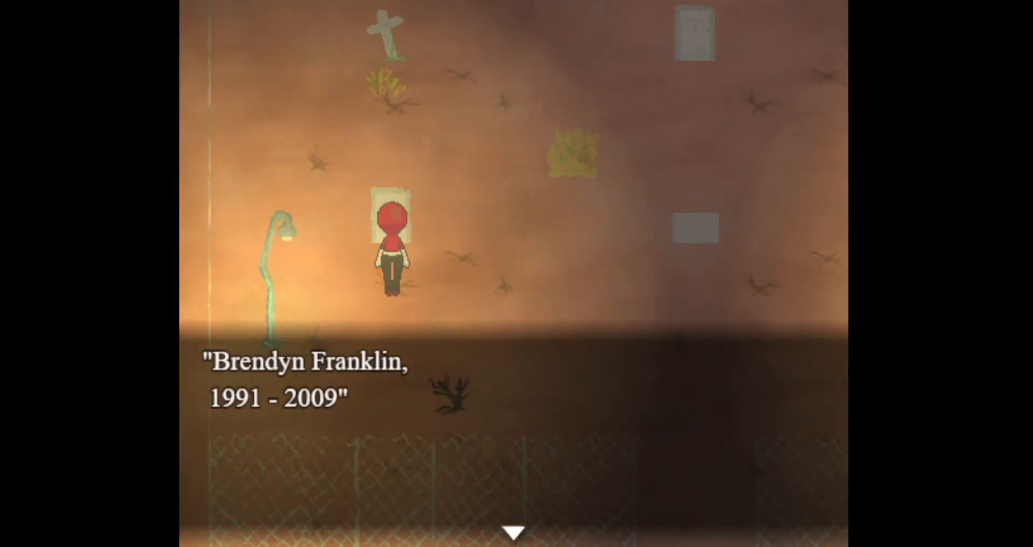
{"action": "left_click", "coordinate": [516, 533]}
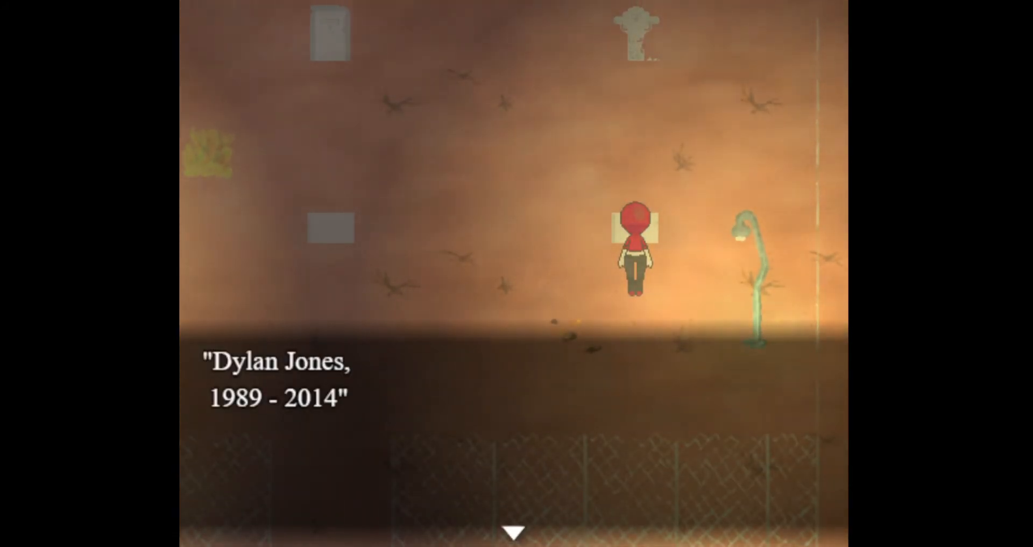
{"action": "left_click", "coordinate": [516, 532]}
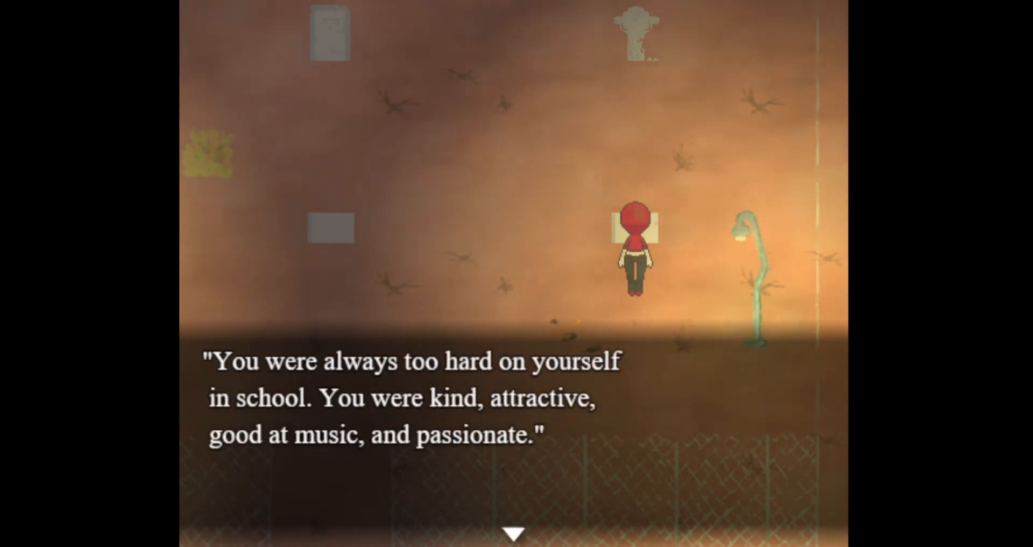
{"action": "left_click", "coordinate": [516, 521]}
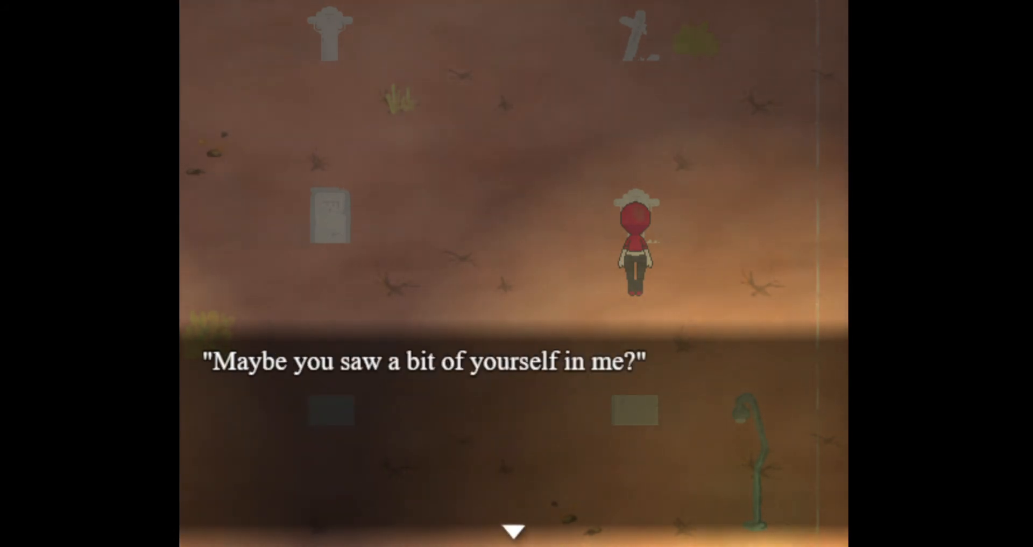
- Continue the graveside messages about the classmate and her mother into the white field narration
{"action": "left_click", "coordinate": [513, 529]}
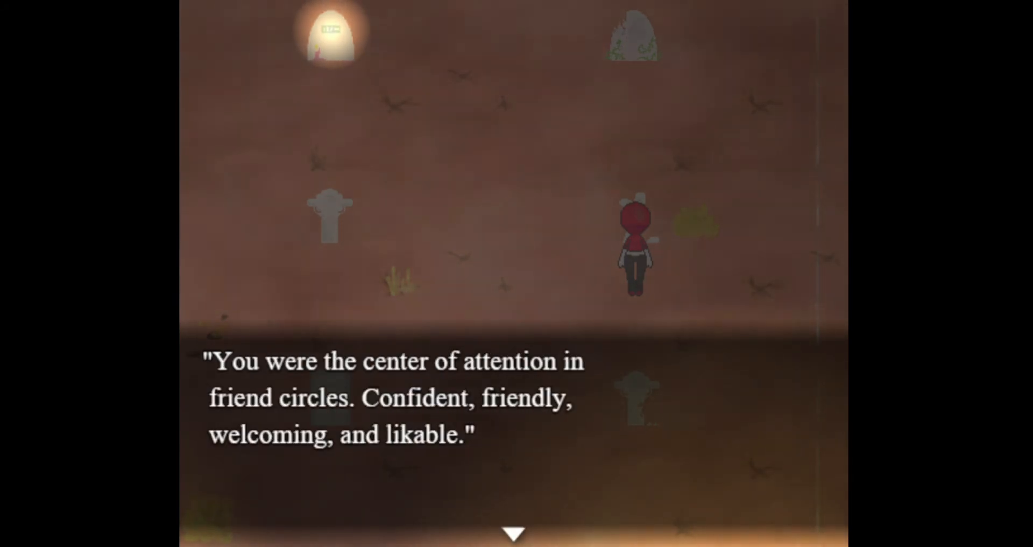
{"action": "left_click", "coordinate": [512, 532]}
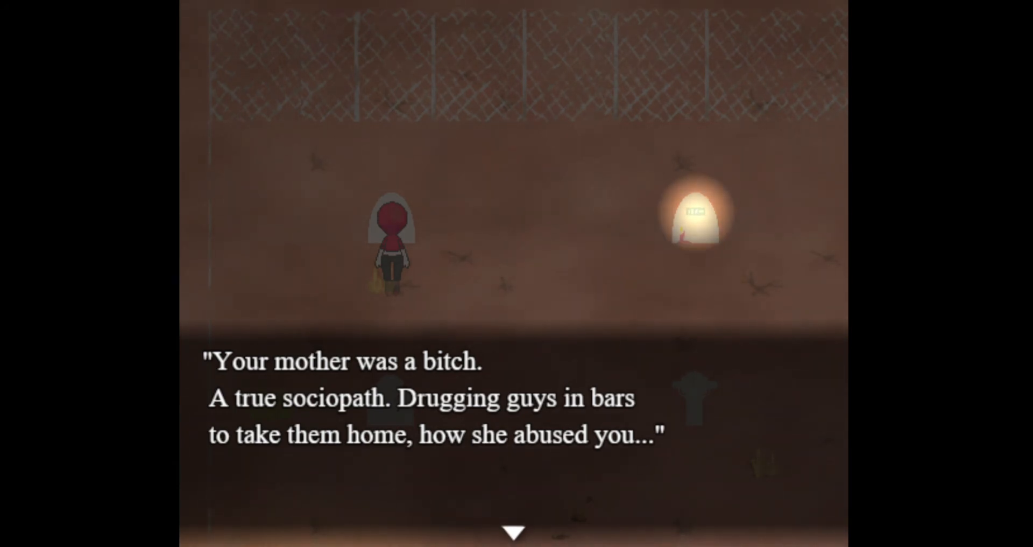
{"action": "left_click", "coordinate": [516, 516]}
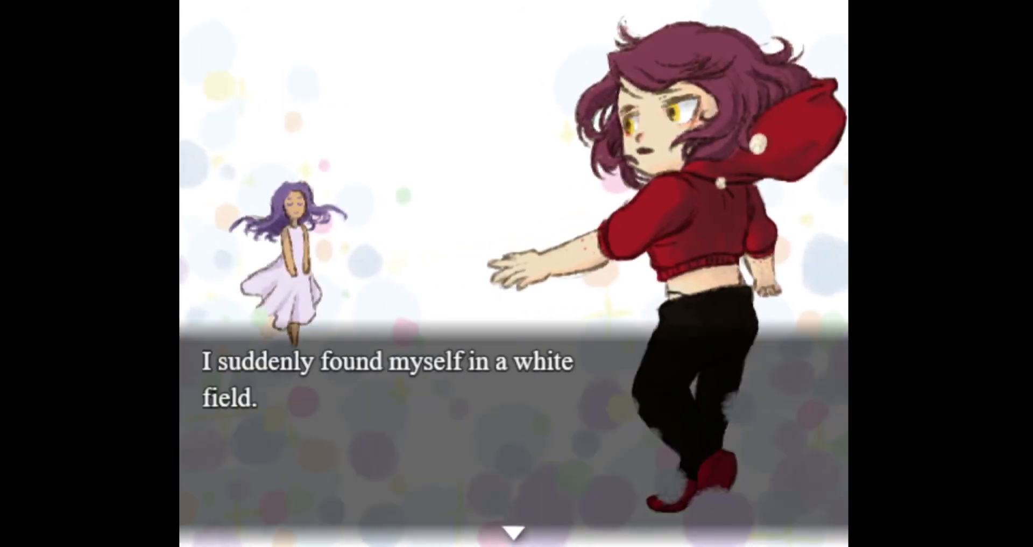
{"action": "left_click", "coordinate": [516, 530]}
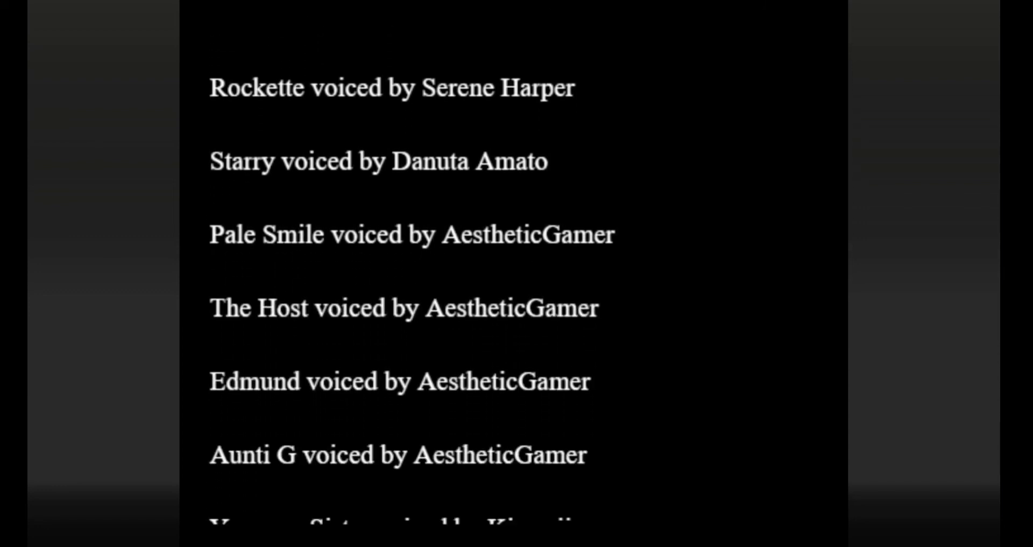
- Watch the ending credits listing the characters and voice cast roll by
{"action": "scroll", "scroll_direction": "down", "scroll_amount": 3}
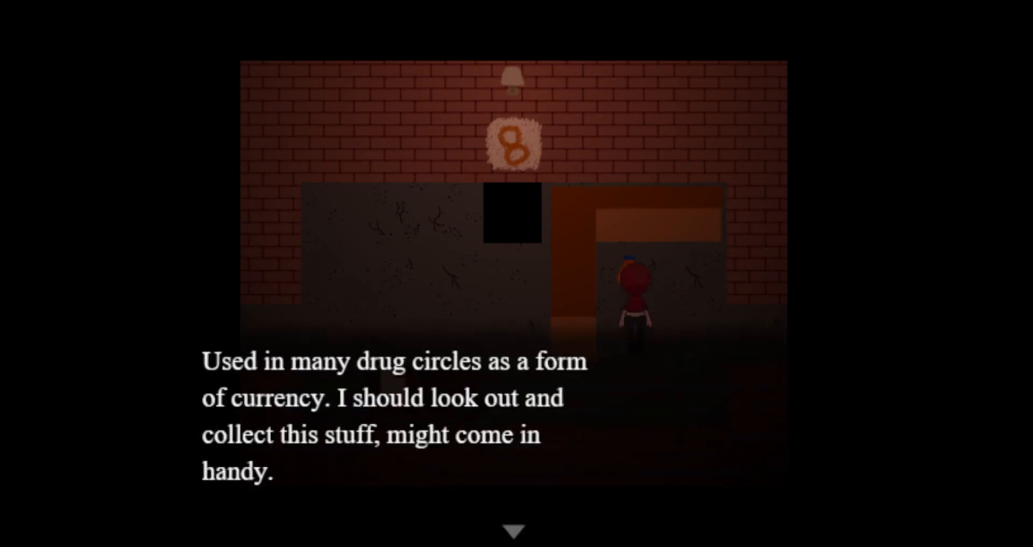
- Dismiss the red-haired girl's note about the drug-circle currency item and move on to the cave
{"action": "left_click", "coordinate": [513, 527]}
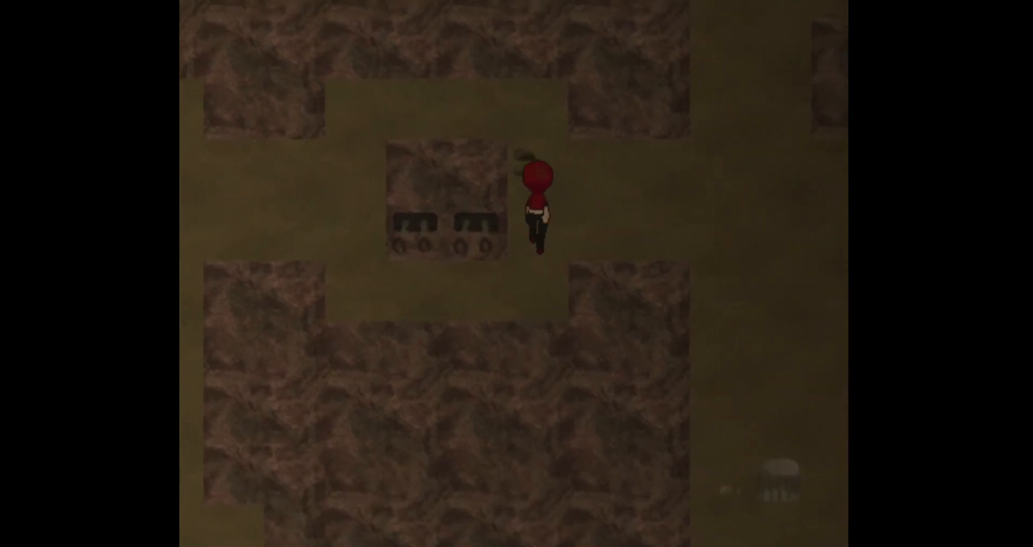
{"action": "key", "text": "Down"}
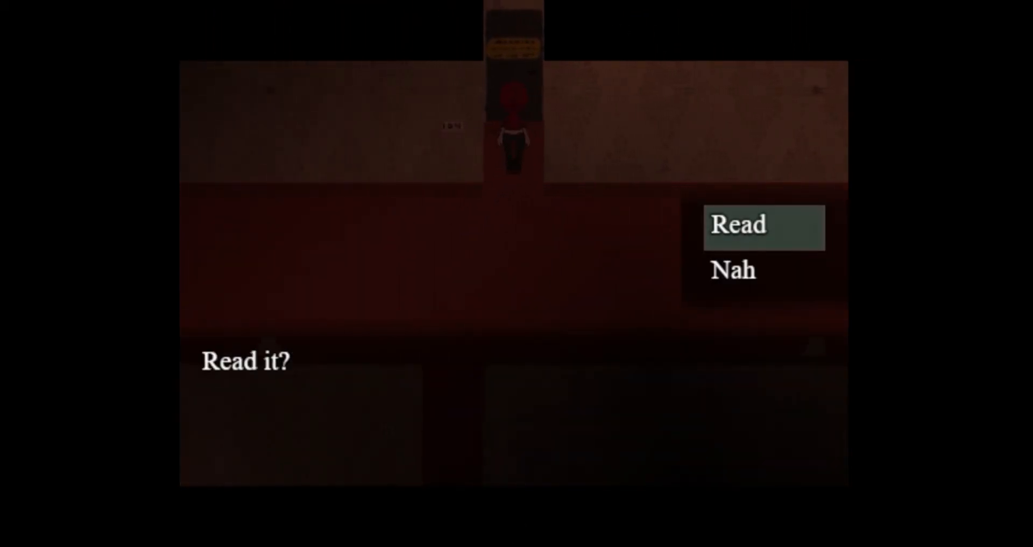
- Choose 'Read' at the door note prompt to reveal the everlasting-curse warning
{"action": "left_click", "coordinate": [737, 225]}
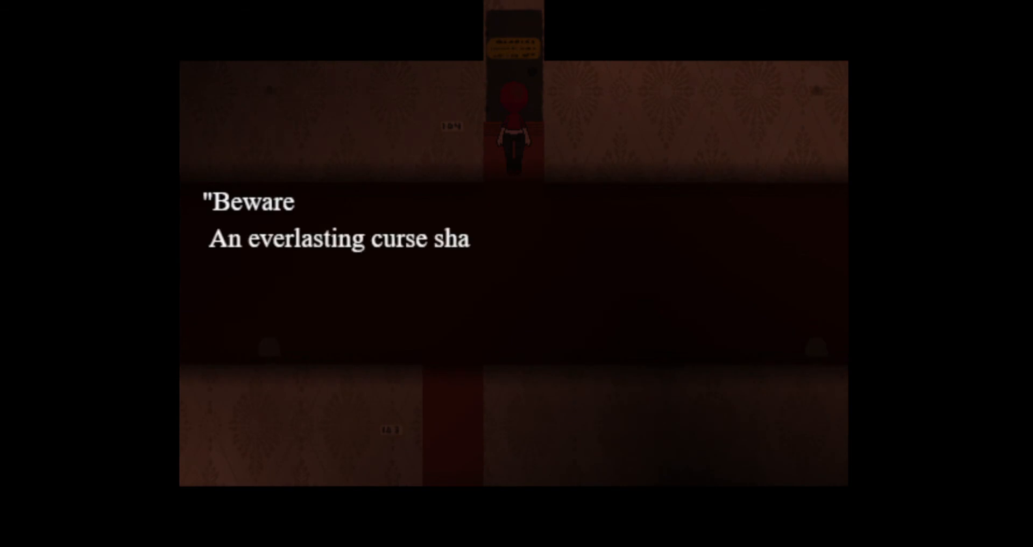